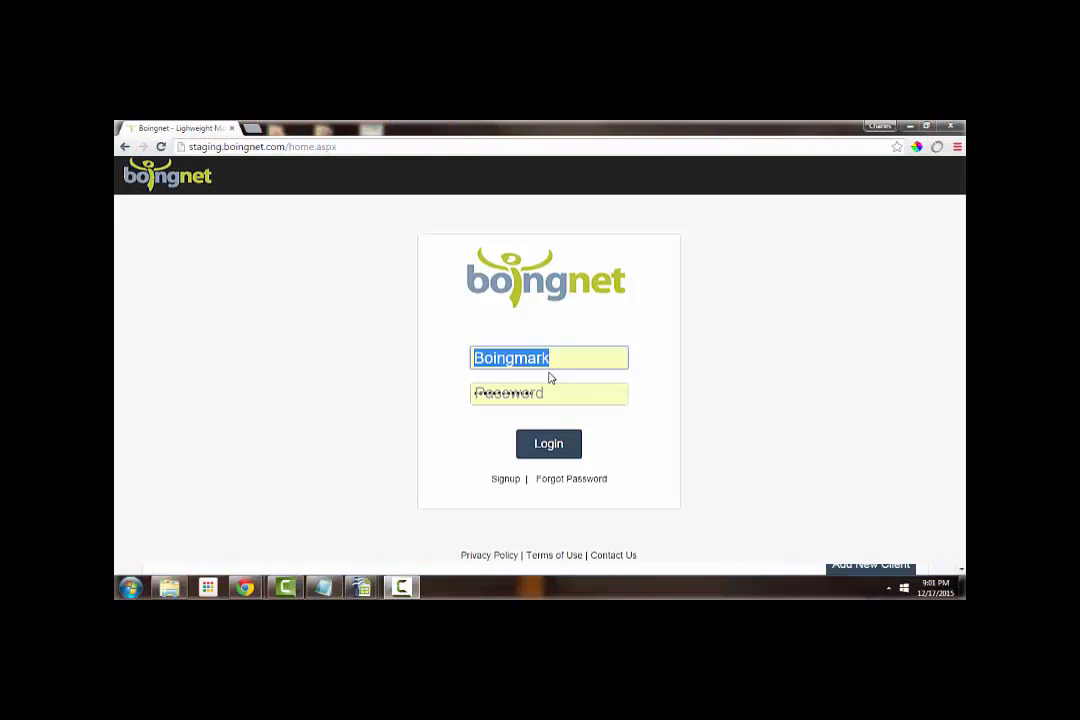
Log into the agency account, enter the second client's account, and open its Domains settings
{"action": "left_click", "coordinate": [548, 444]}
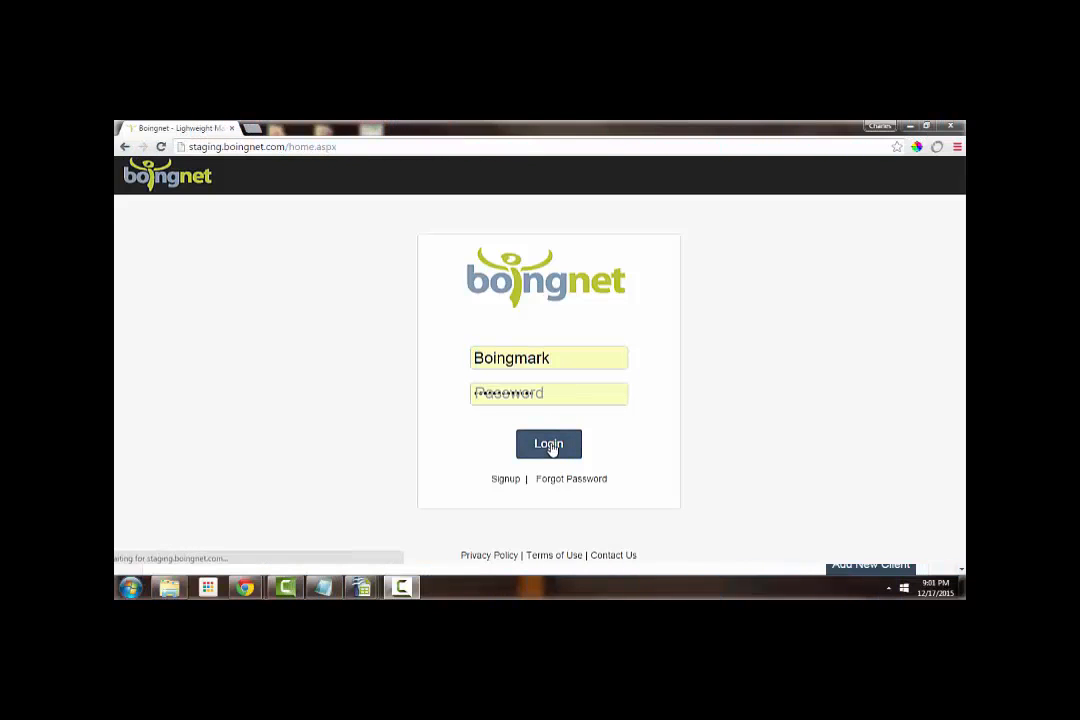
{"action": "left_click", "coordinate": [548, 444]}
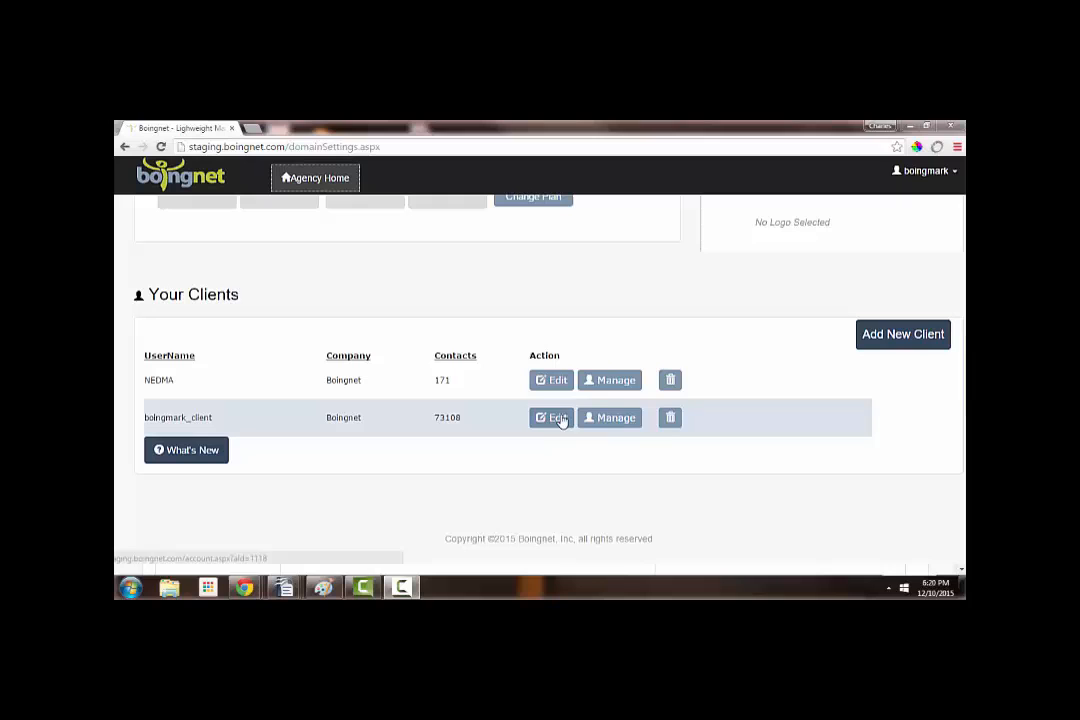
{"action": "left_click", "coordinate": [610, 417]}
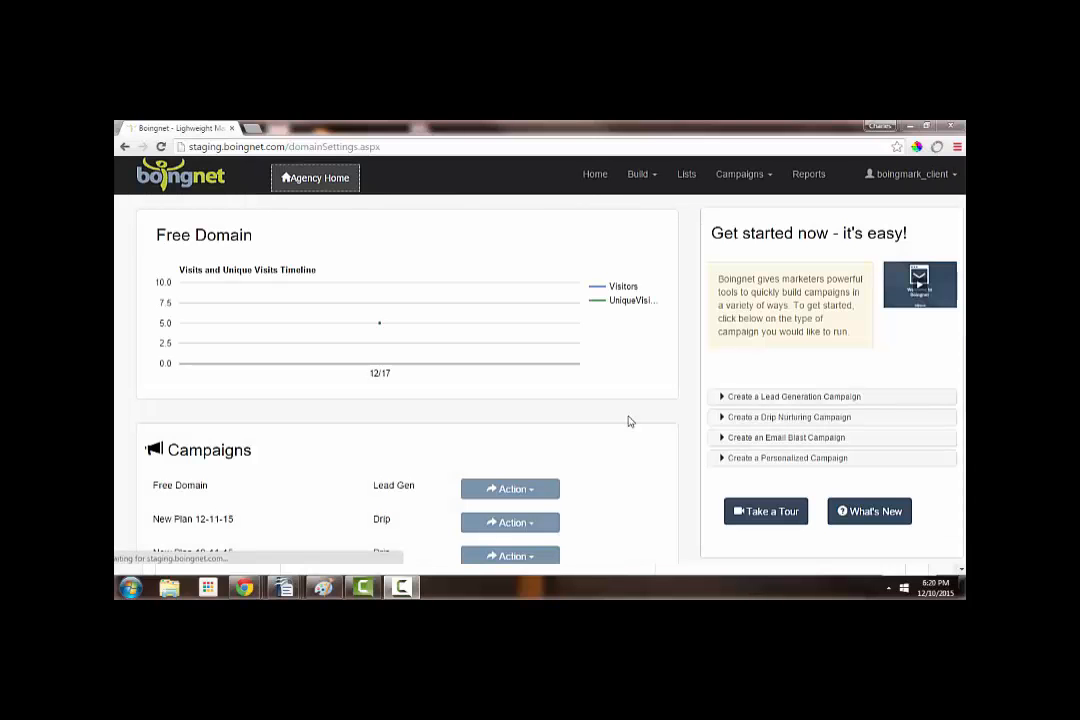
{"action": "left_click", "coordinate": [908, 173]}
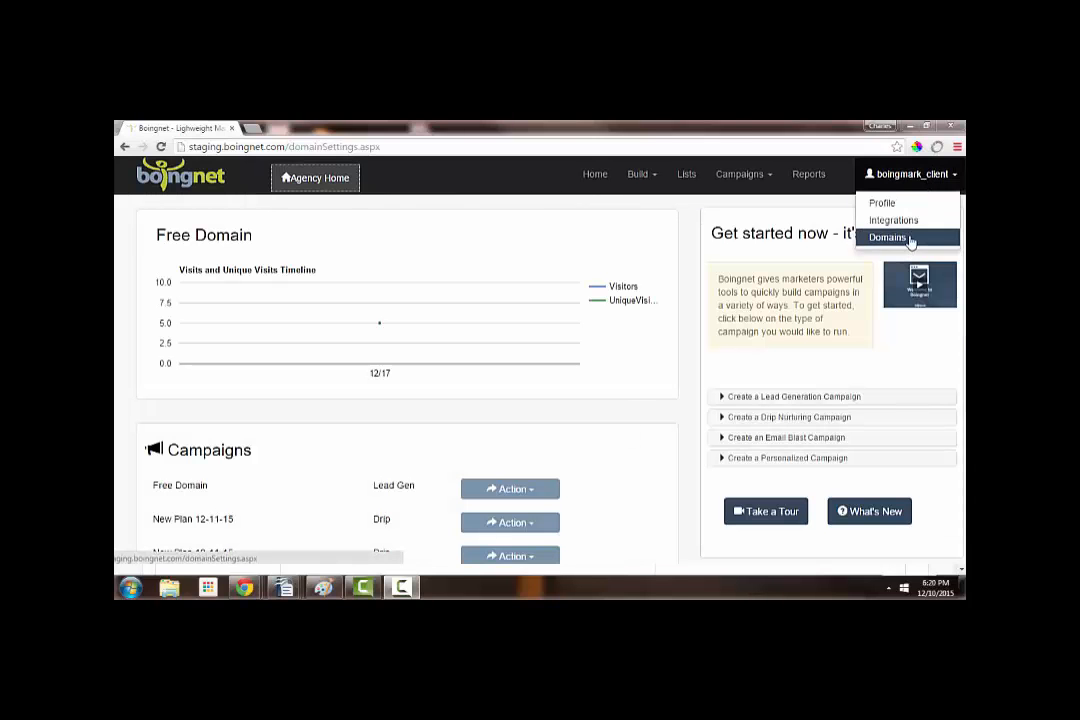
{"action": "left_click", "coordinate": [887, 237]}
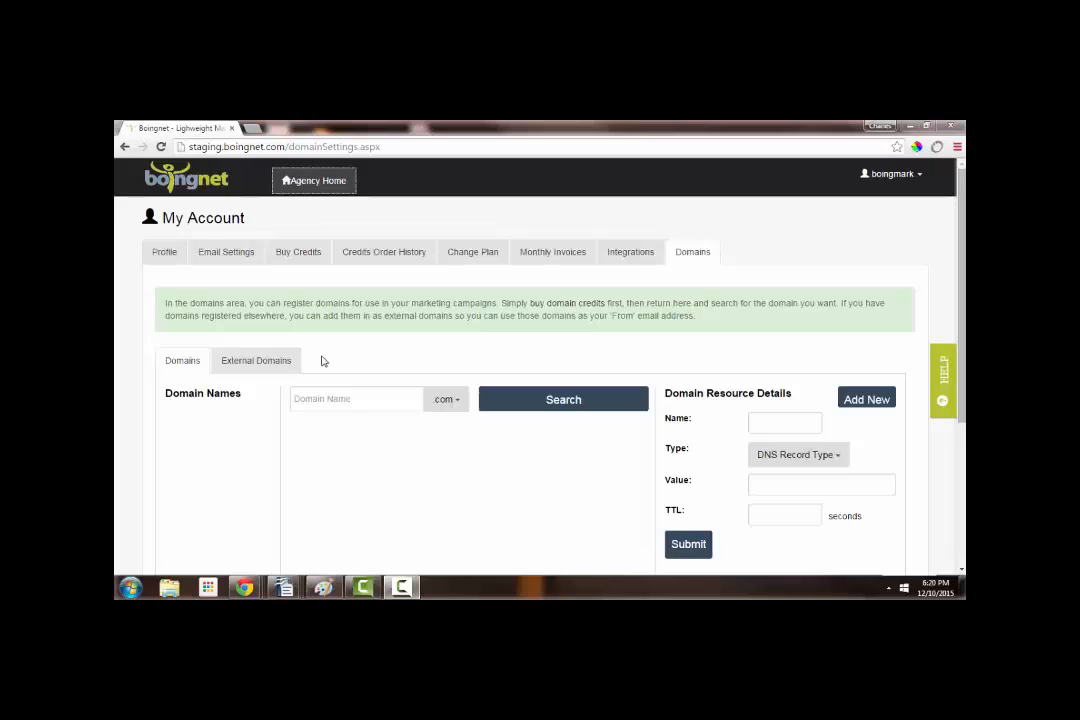
Search marketingdomain.com, which is taken, then coolmarketingdomain.com, which is available
{"action": "left_click", "coordinate": [355, 399]}
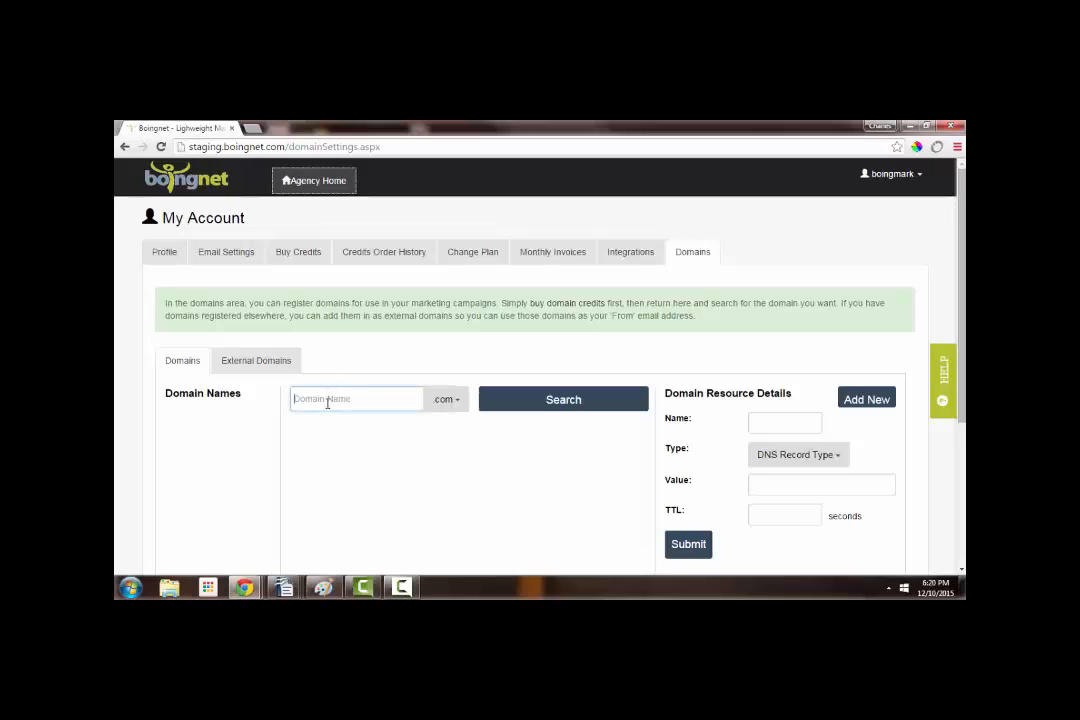
{"action": "type", "text": "marketingdomai"}
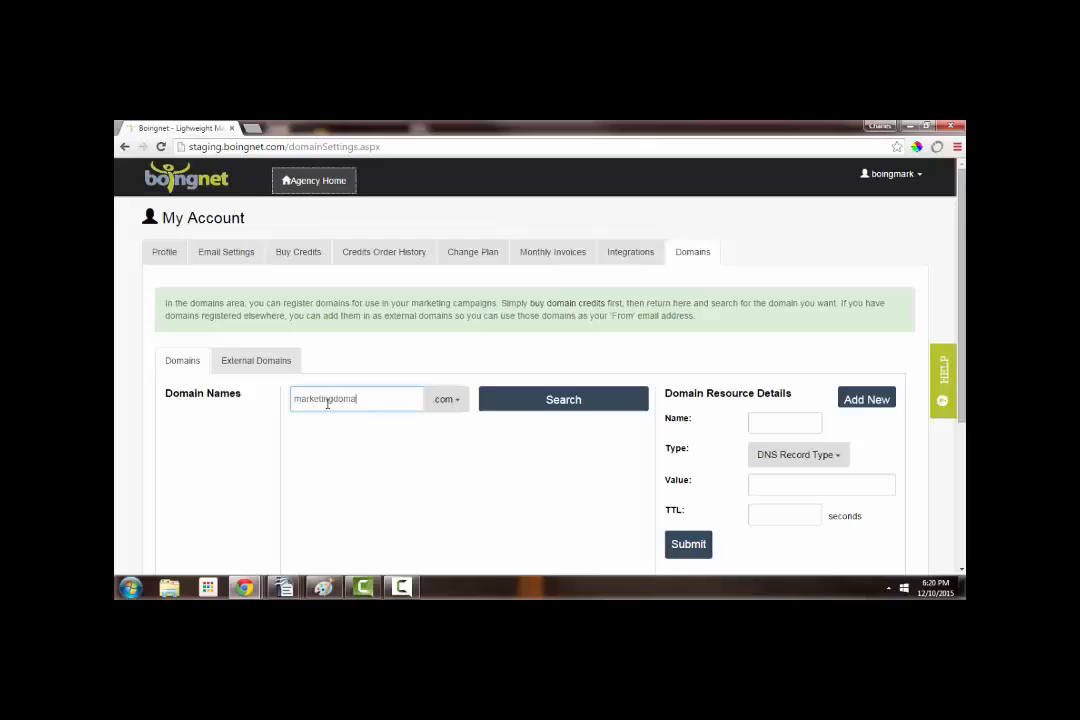
{"action": "left_click", "coordinate": [562, 399]}
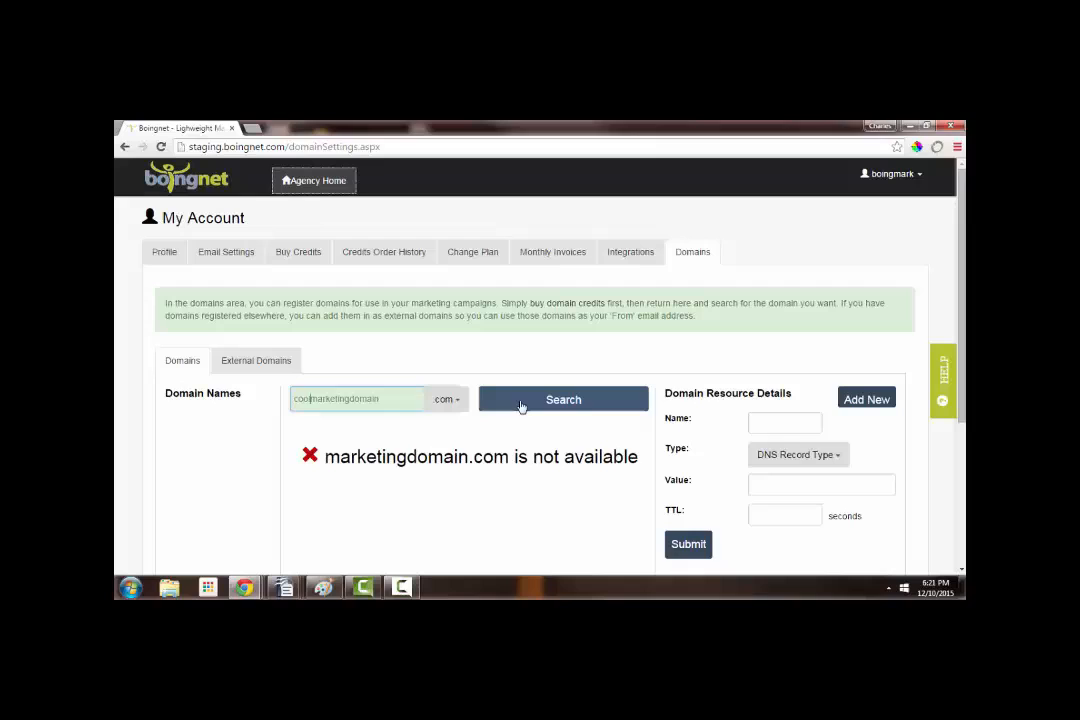
{"action": "left_click", "coordinate": [563, 399]}
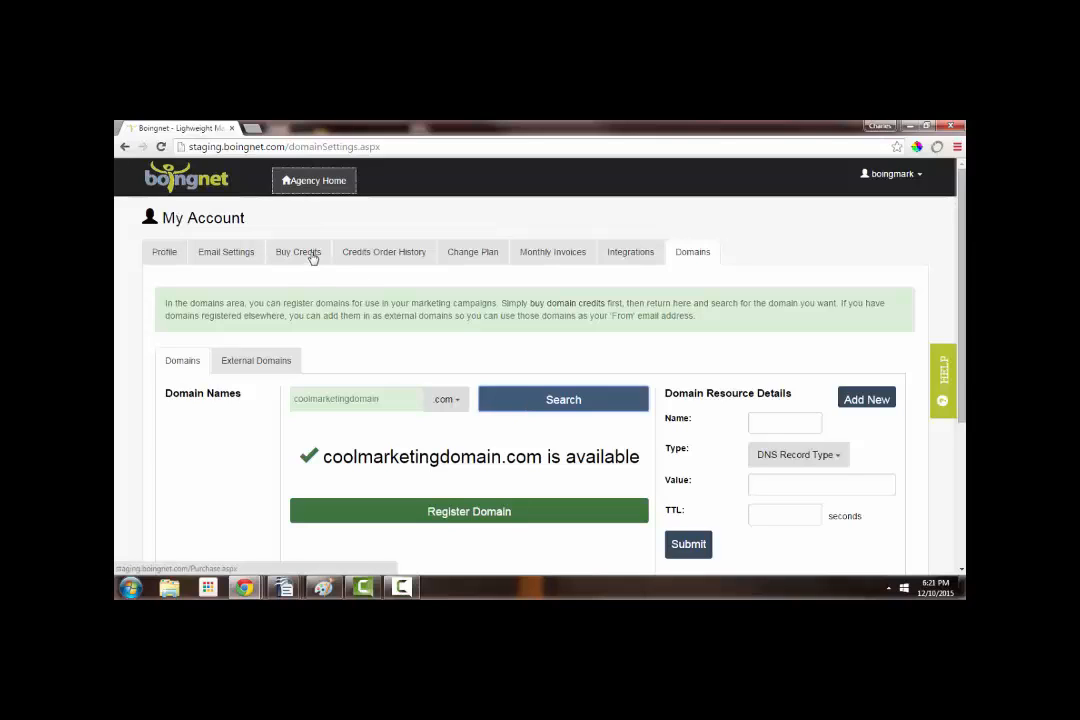
Review the Domain Names credits on the Buy Credits page, then return to the client dashboard
{"action": "left_click", "coordinate": [298, 251]}
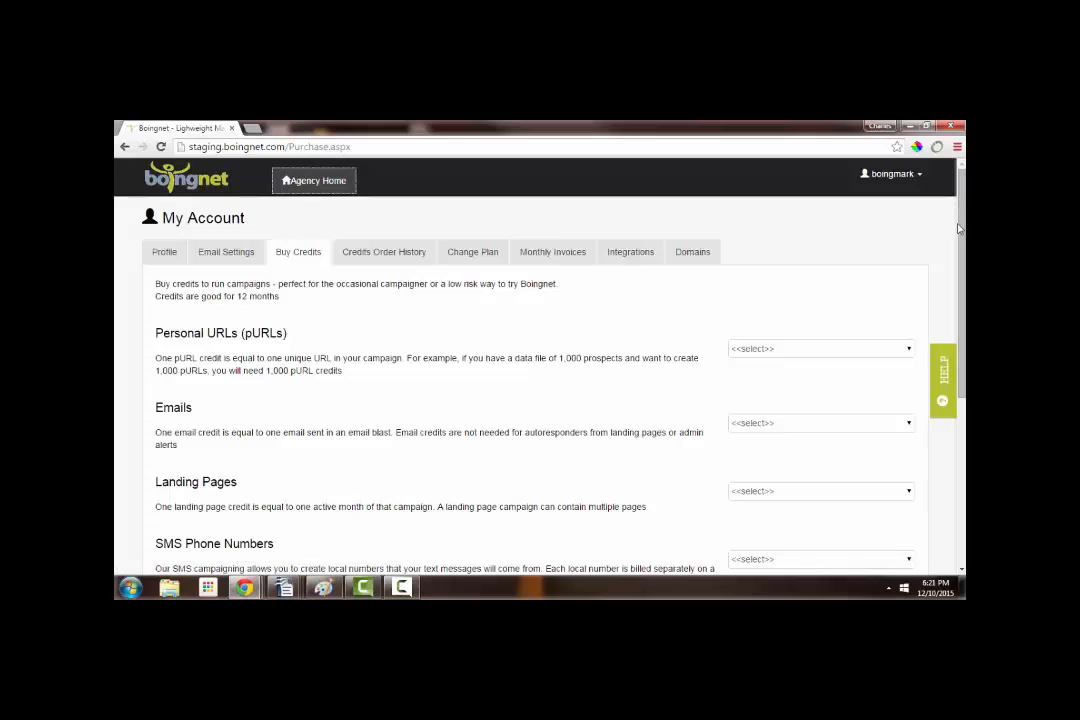
{"action": "scroll", "scroll_direction": "down", "scroll_amount": 3}
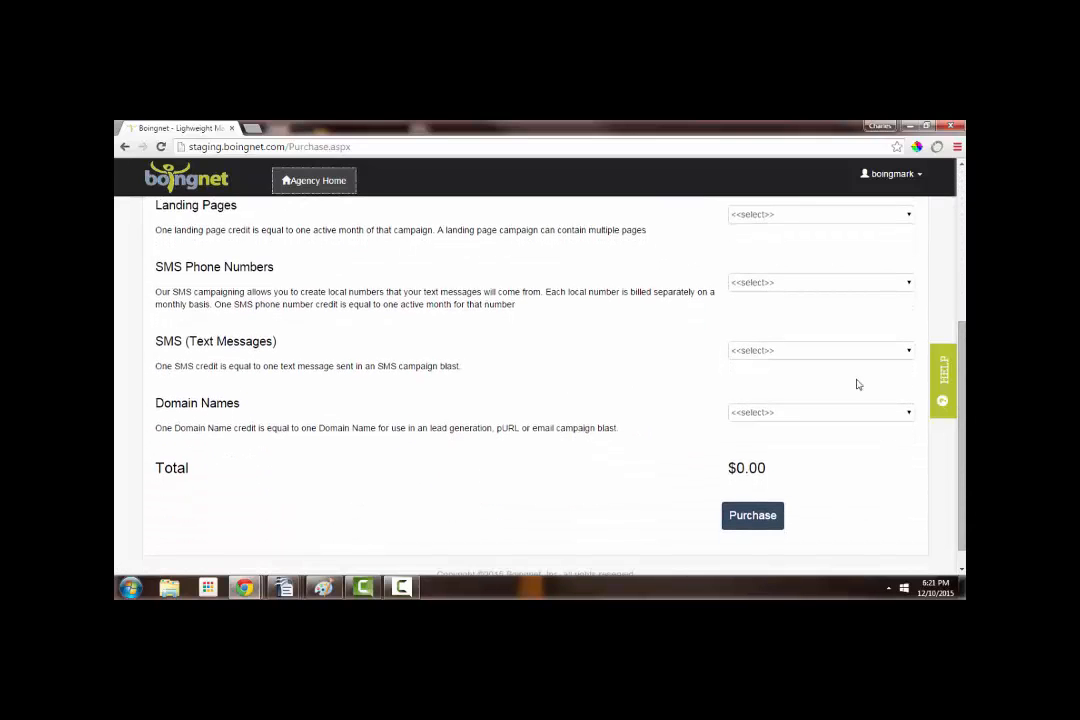
{"action": "left_click", "coordinate": [820, 412]}
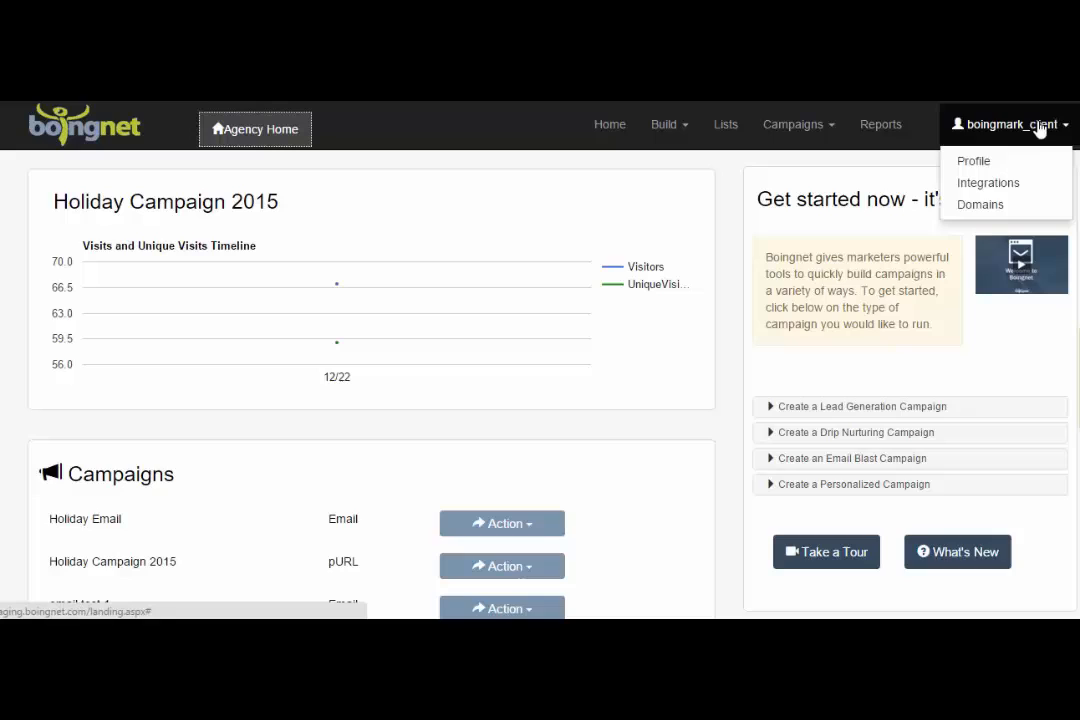
Reopen Domains and search coolmarketingdomain.com to confirm it is available
{"action": "left_click", "coordinate": [979, 204]}
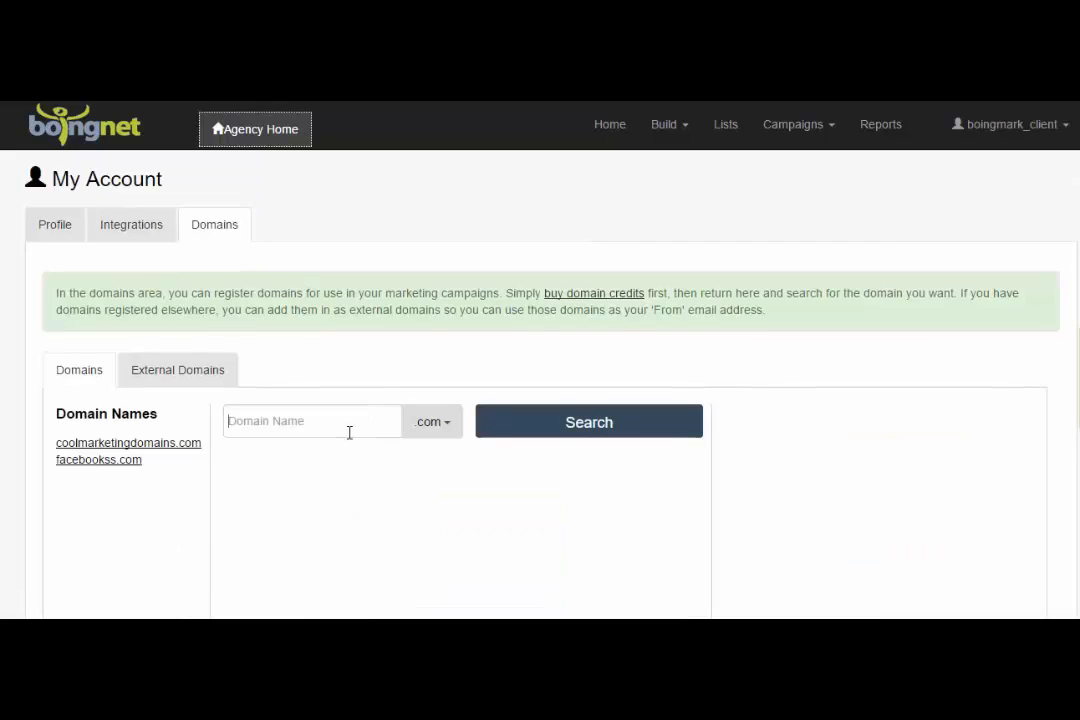
{"action": "type", "text": "coolma"}
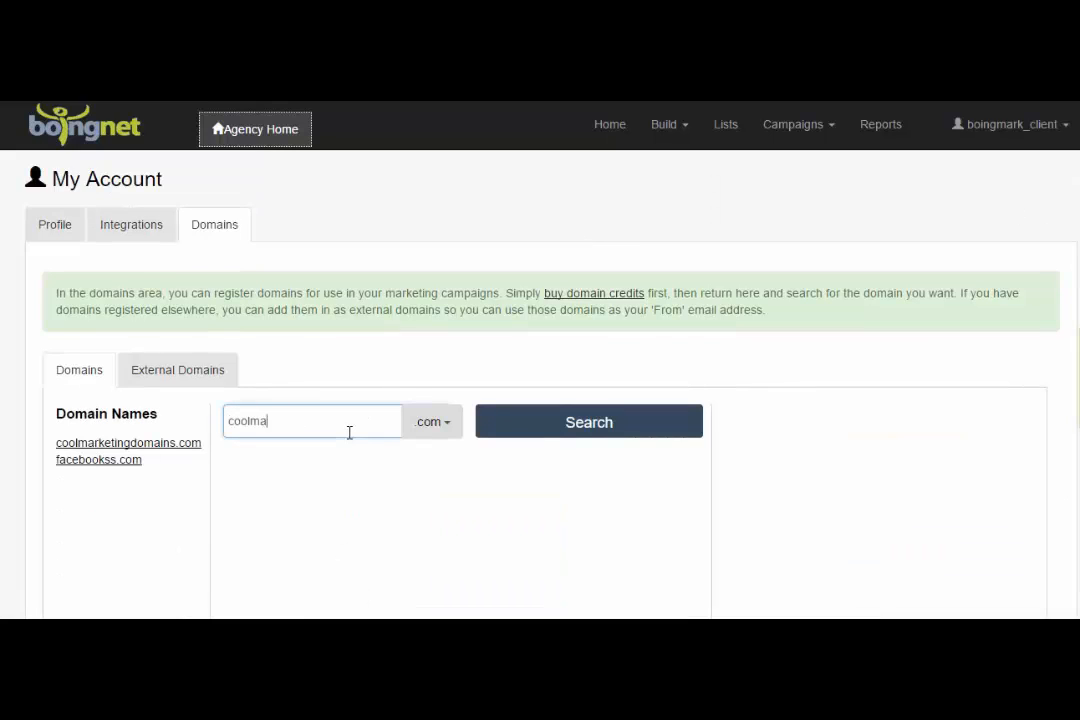
{"action": "type", "text": "rketingdomain"}
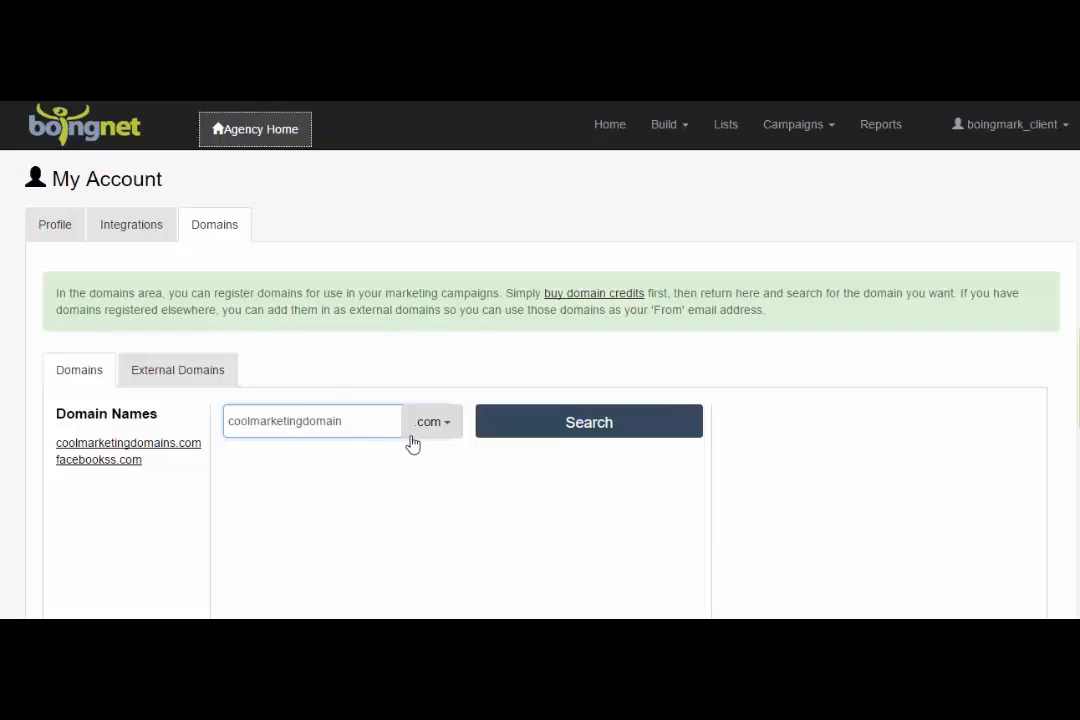
{"action": "left_click", "coordinate": [588, 421]}
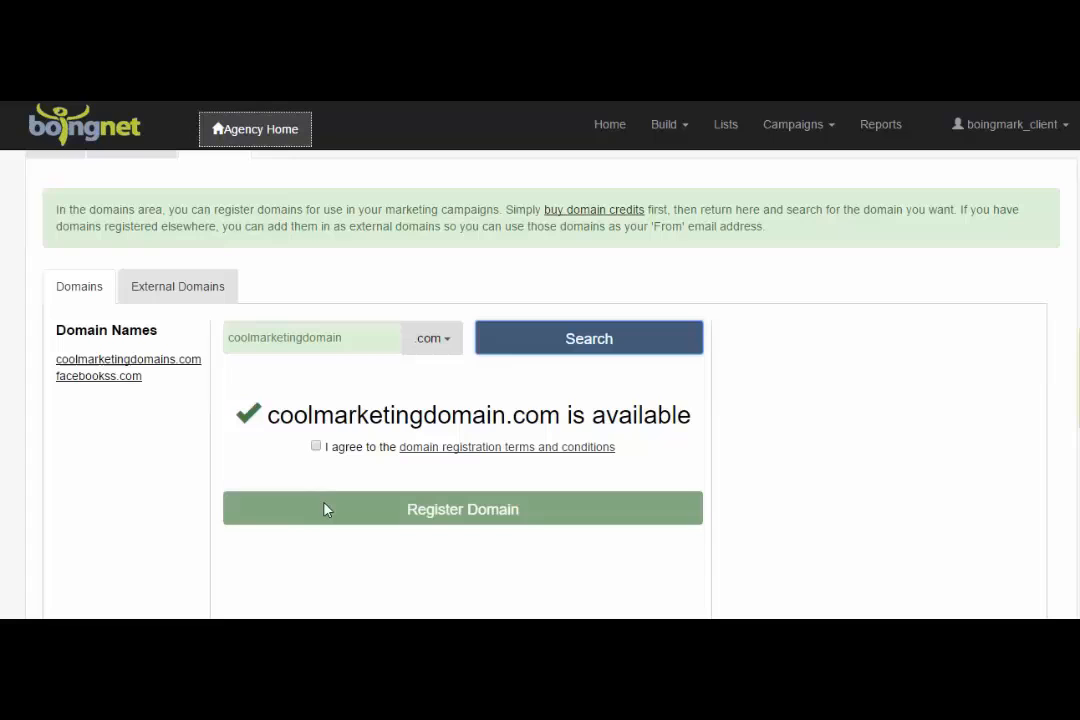
Accept the registration terms and confirm registering coolmarketingdomain.com
{"action": "left_click", "coordinate": [316, 445]}
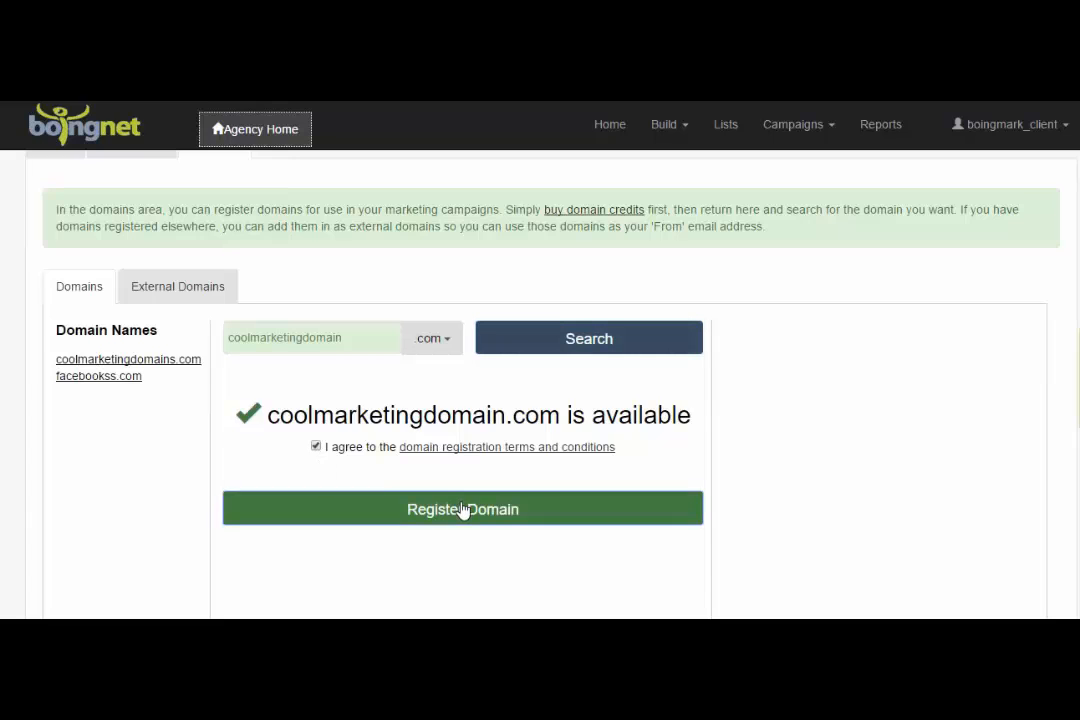
{"action": "left_click", "coordinate": [462, 508]}
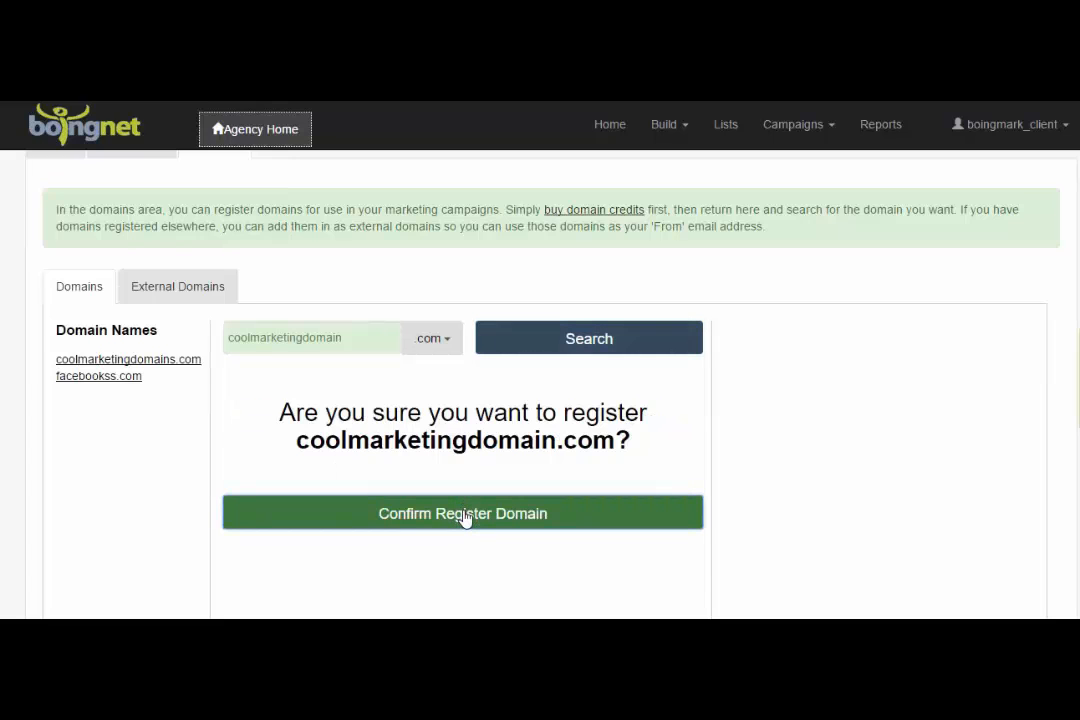
{"action": "left_click", "coordinate": [462, 513]}
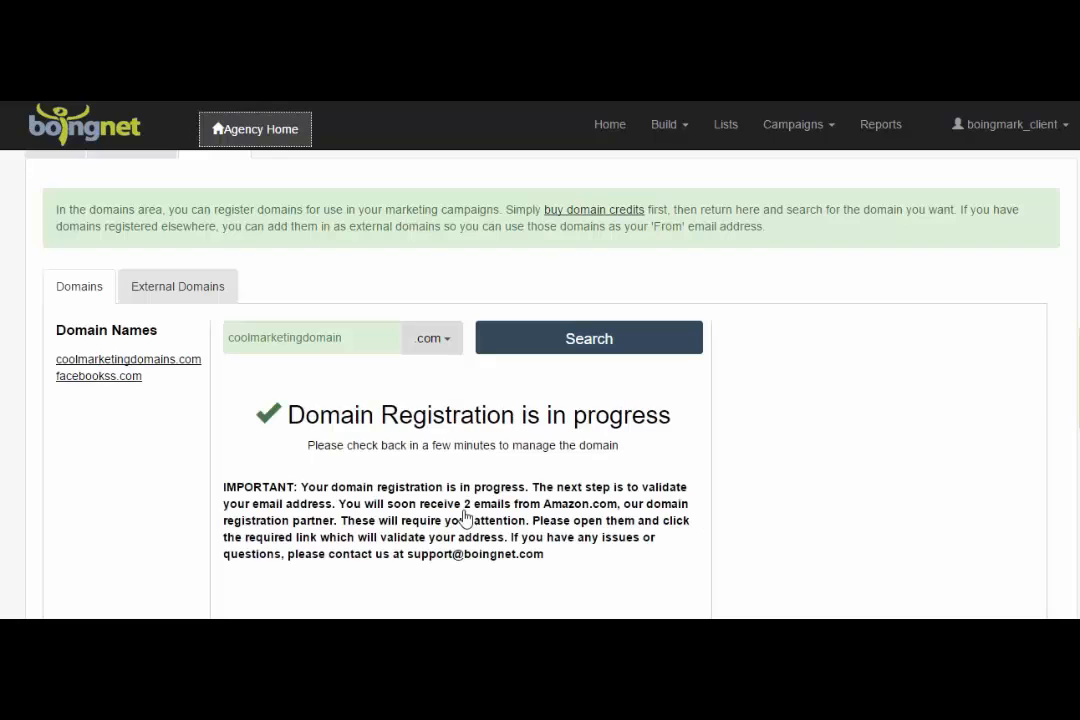